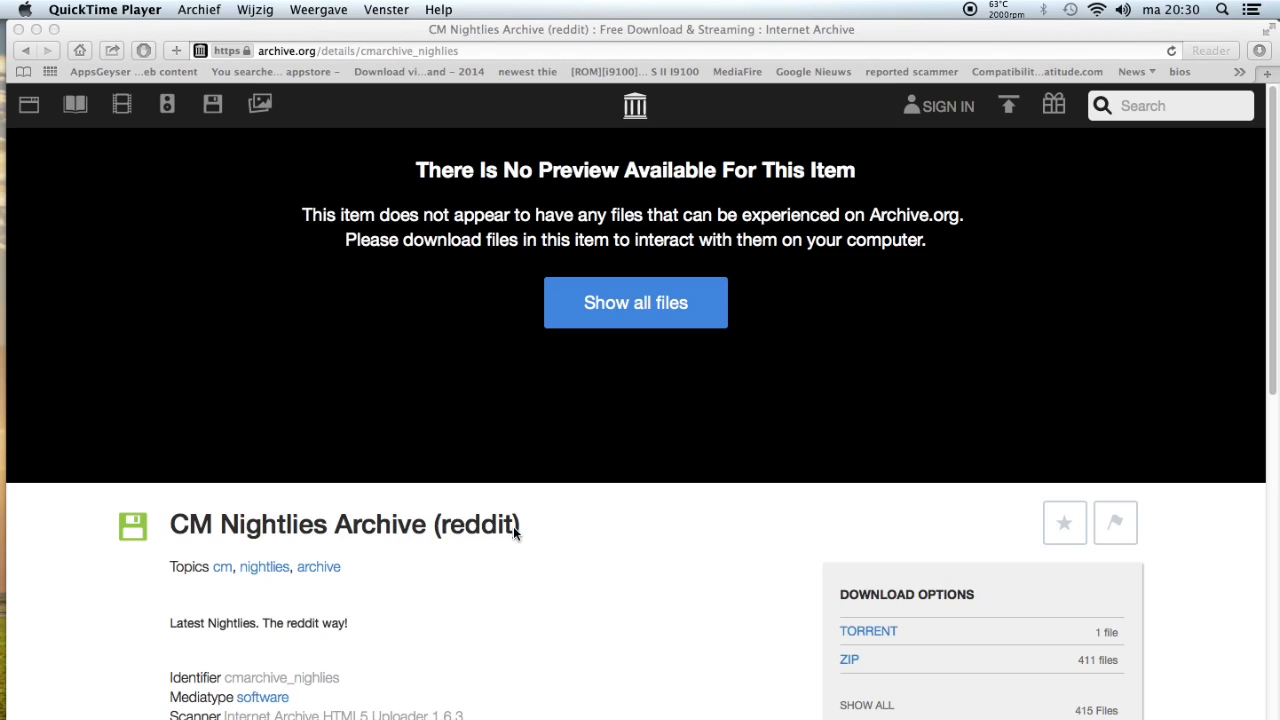
{"action": "mouse_move", "coordinate": [615, 300]}
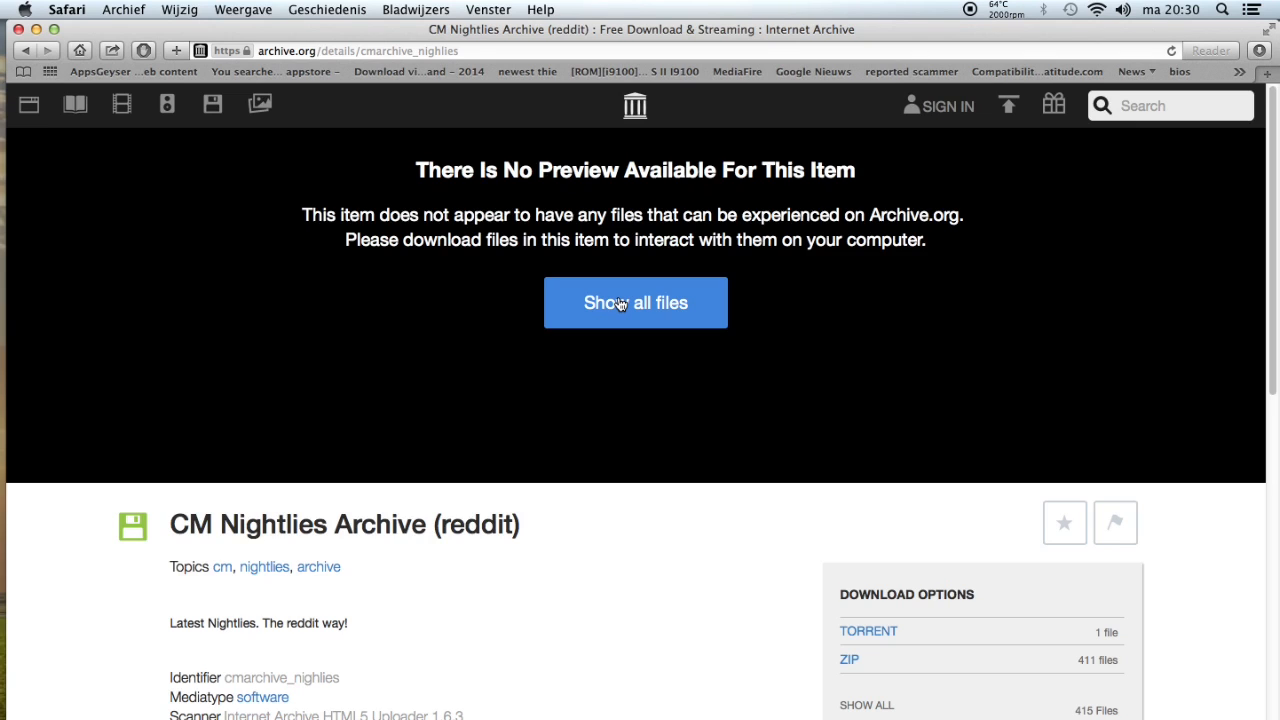
- Show all files for the item and browse the cm-10 and cm-10.1 nightly zip listing
{"action": "left_click", "coordinate": [635, 302]}
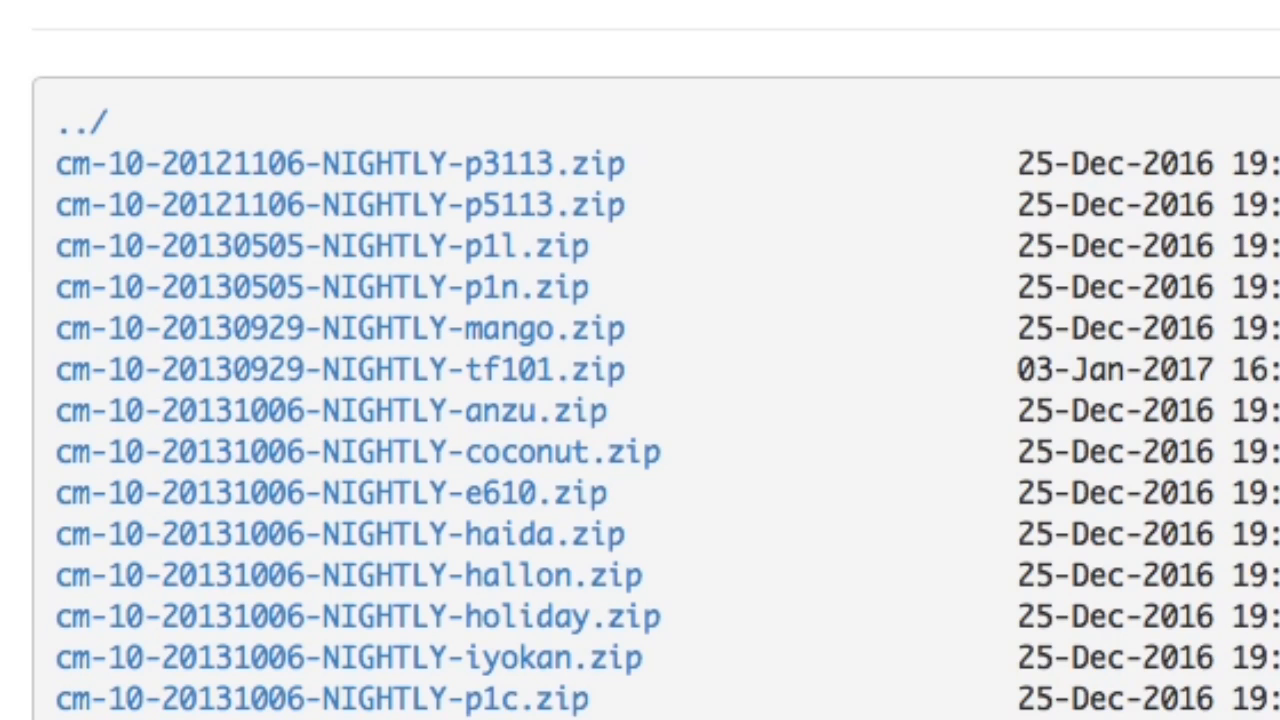
{"action": "scroll", "scroll_direction": "down", "scroll_amount": 3}
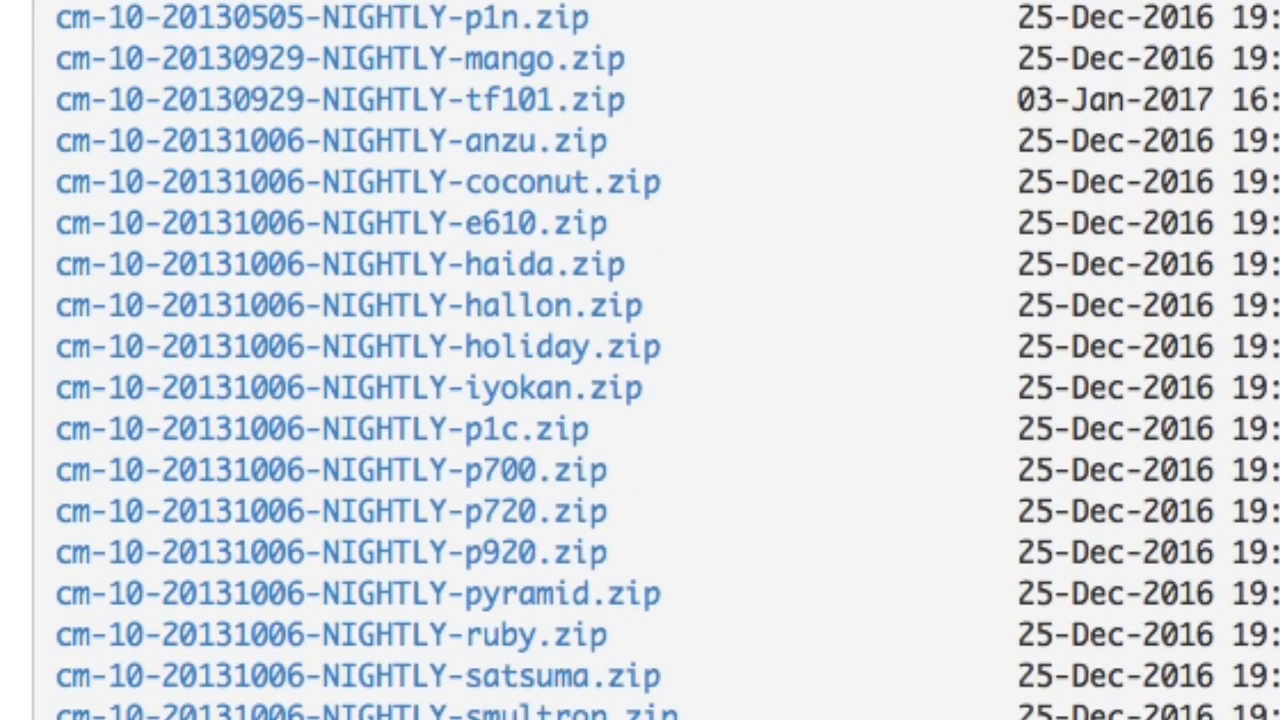
{"action": "scroll", "scroll_direction": "down", "scroll_amount": 3}
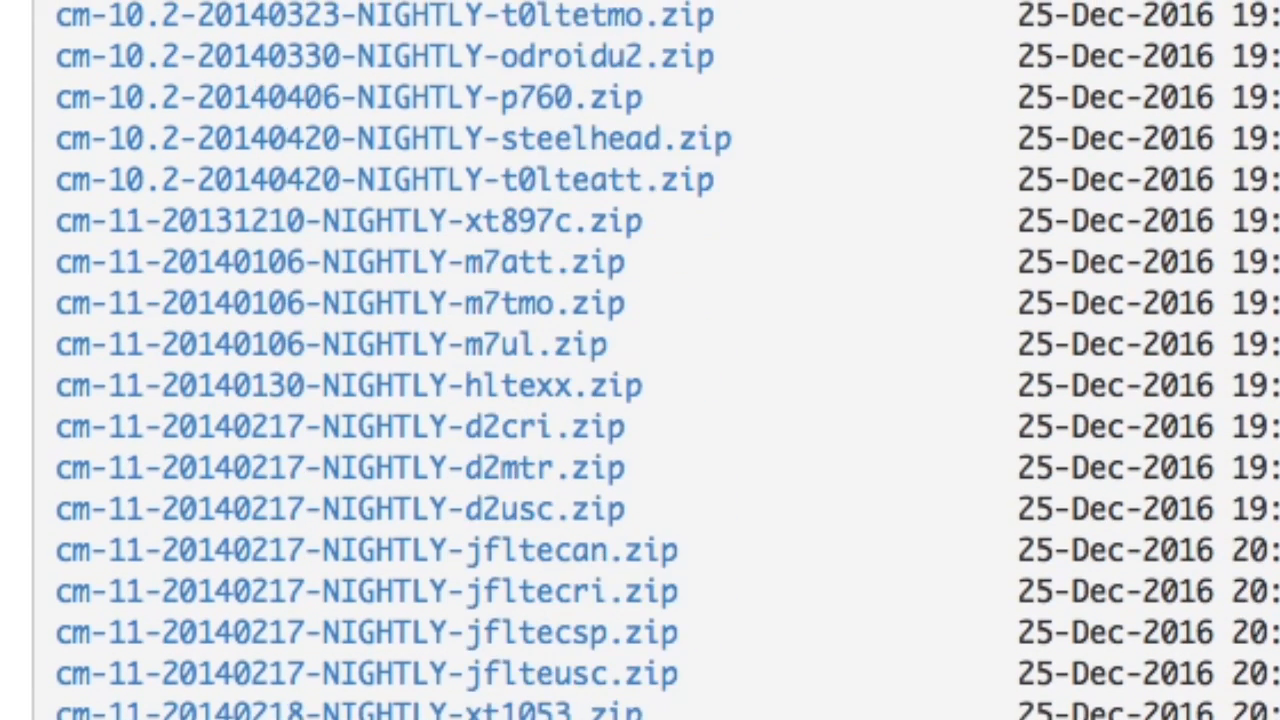
{"action": "scroll", "scroll_direction": "down", "scroll_amount": 3}
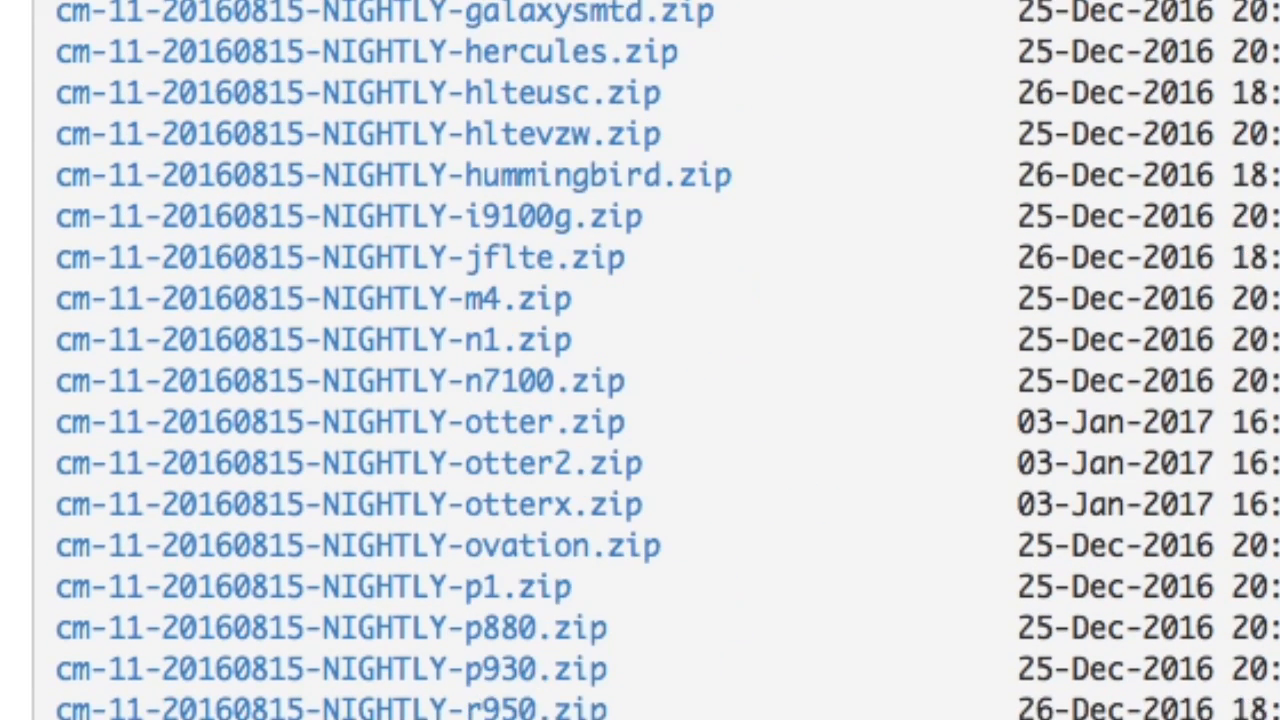
{"action": "scroll", "scroll_direction": "down", "scroll_amount": 3}
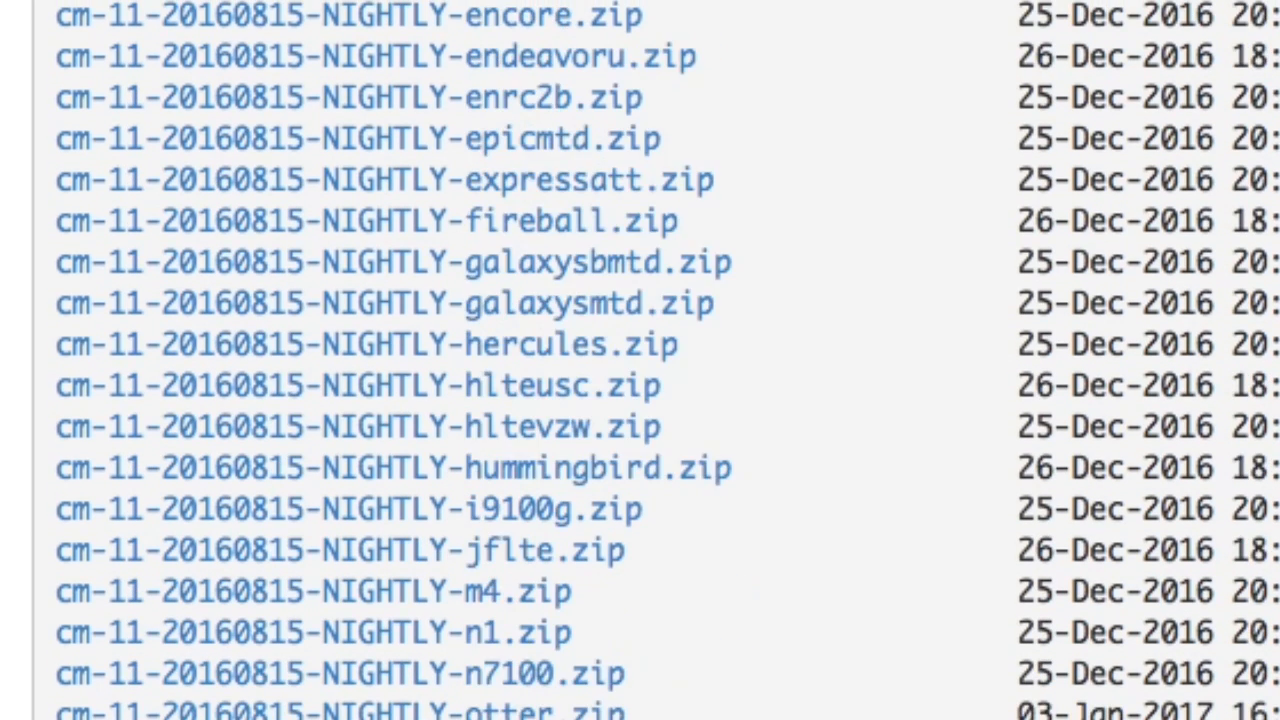
{"action": "scroll", "scroll_direction": "up", "scroll_amount": 3}
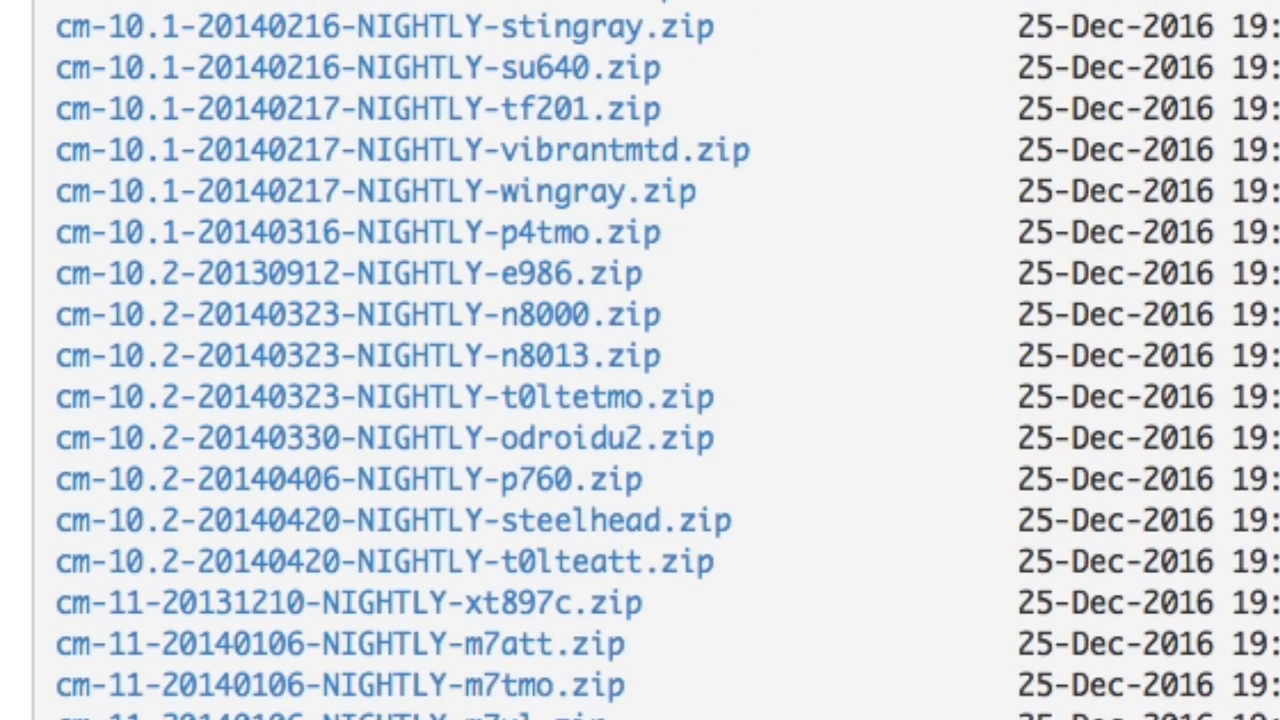
{"action": "scroll", "scroll_direction": "down", "scroll_amount": 3}
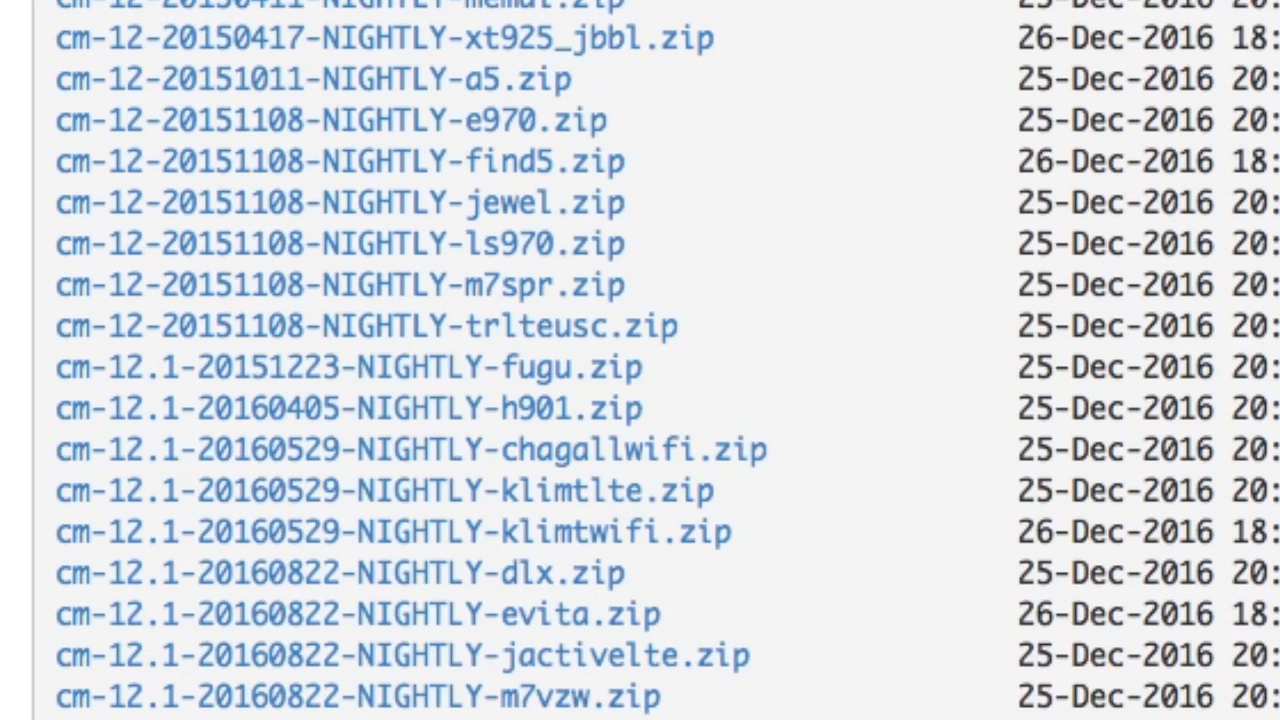
{"action": "scroll", "scroll_direction": "down", "scroll_amount": 3}
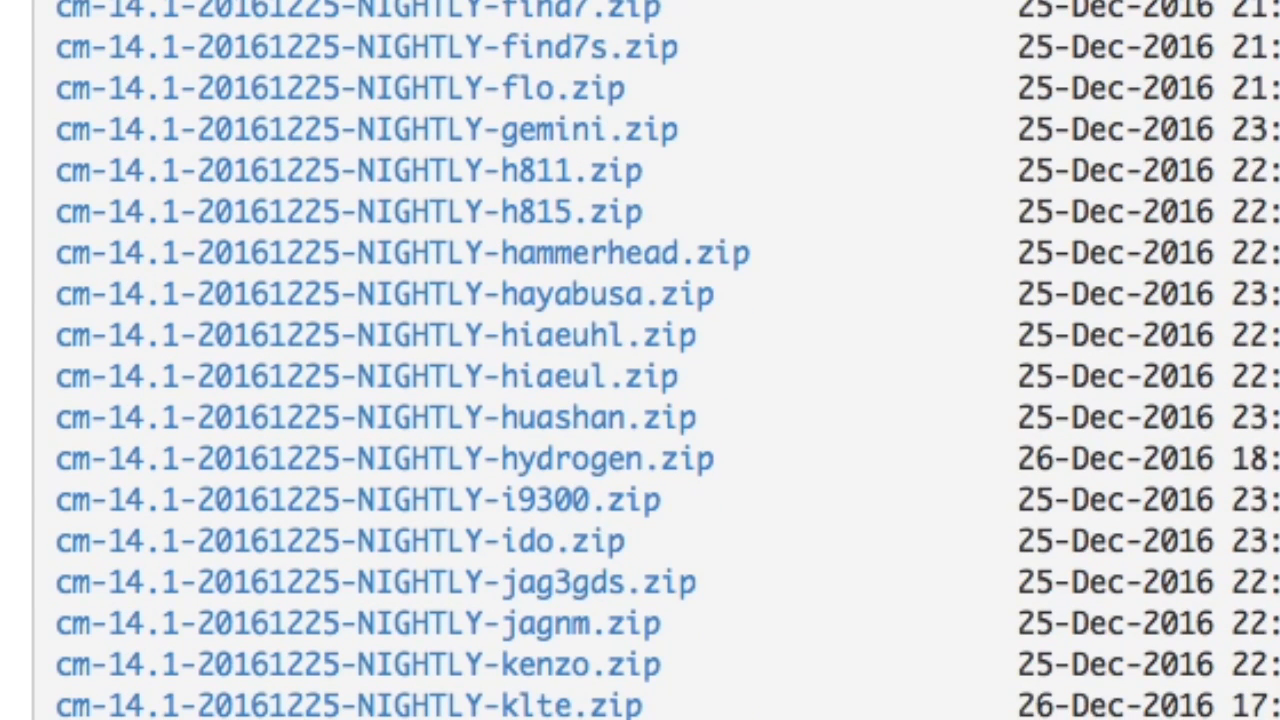
{"action": "mouse_move", "coordinate": [535, 377]}
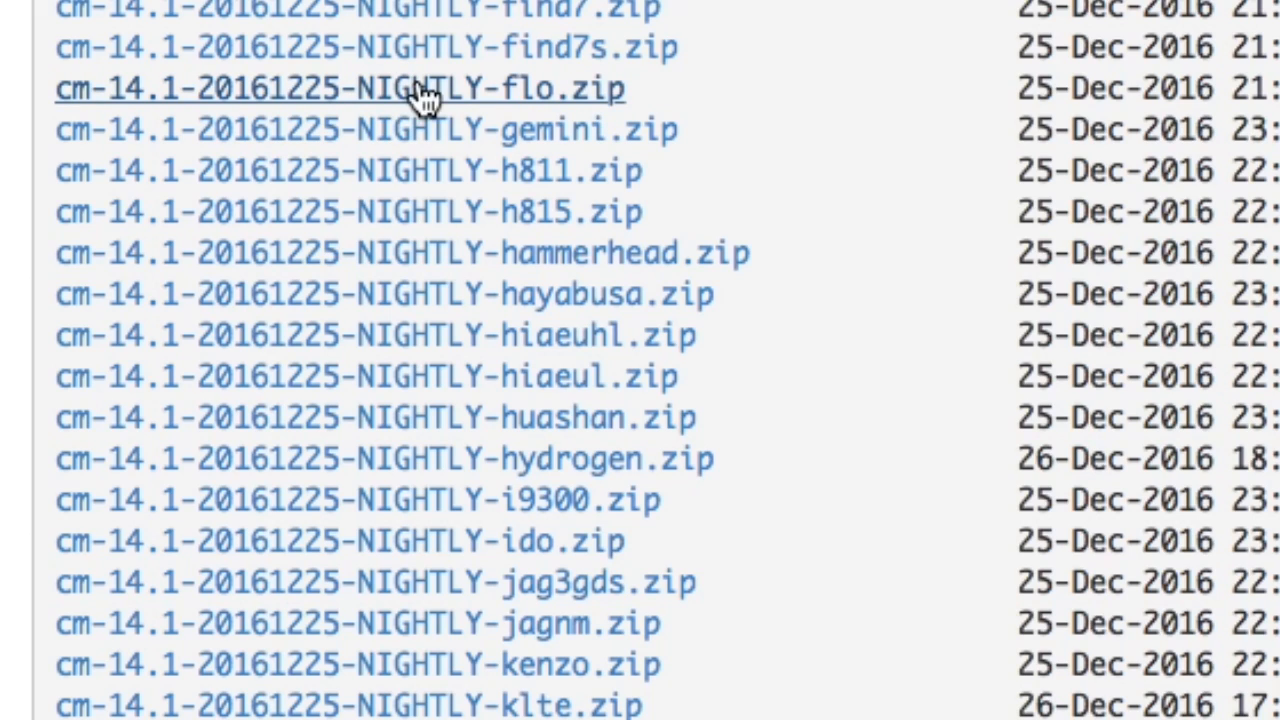
{"action": "mouse_move", "coordinate": [480, 110]}
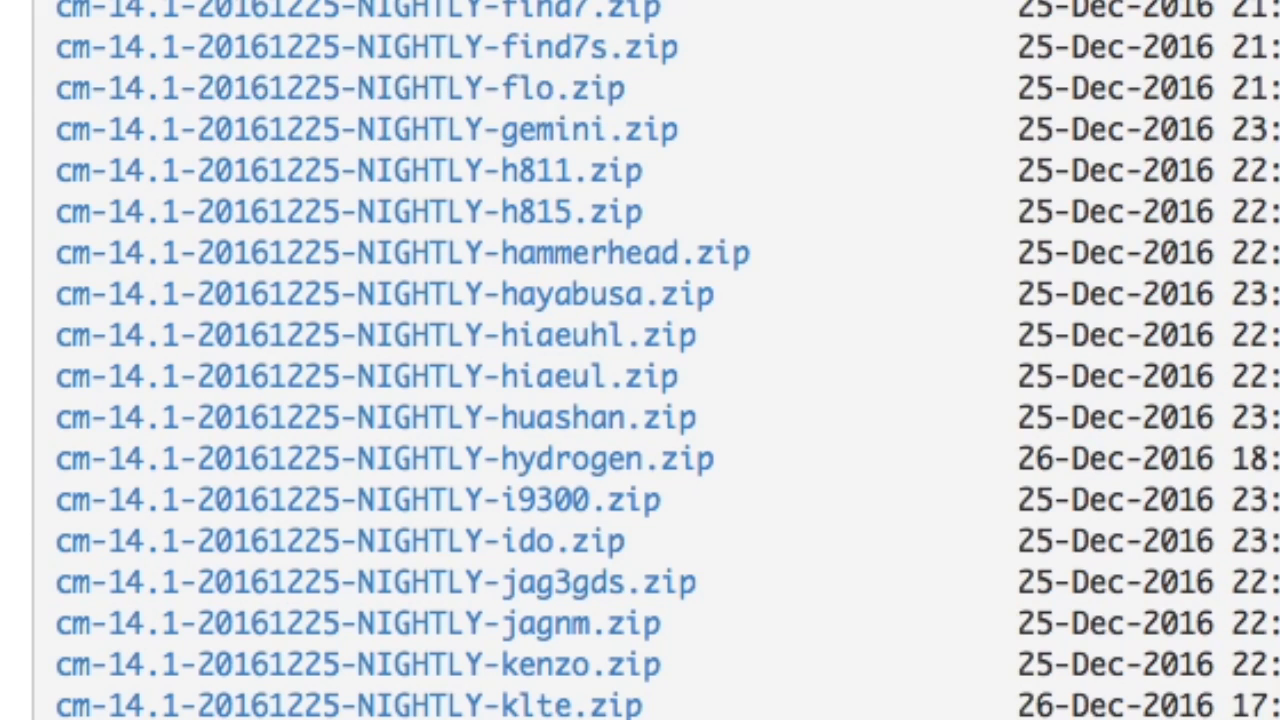
{"action": "scroll", "scroll_direction": "down", "scroll_amount": 3}
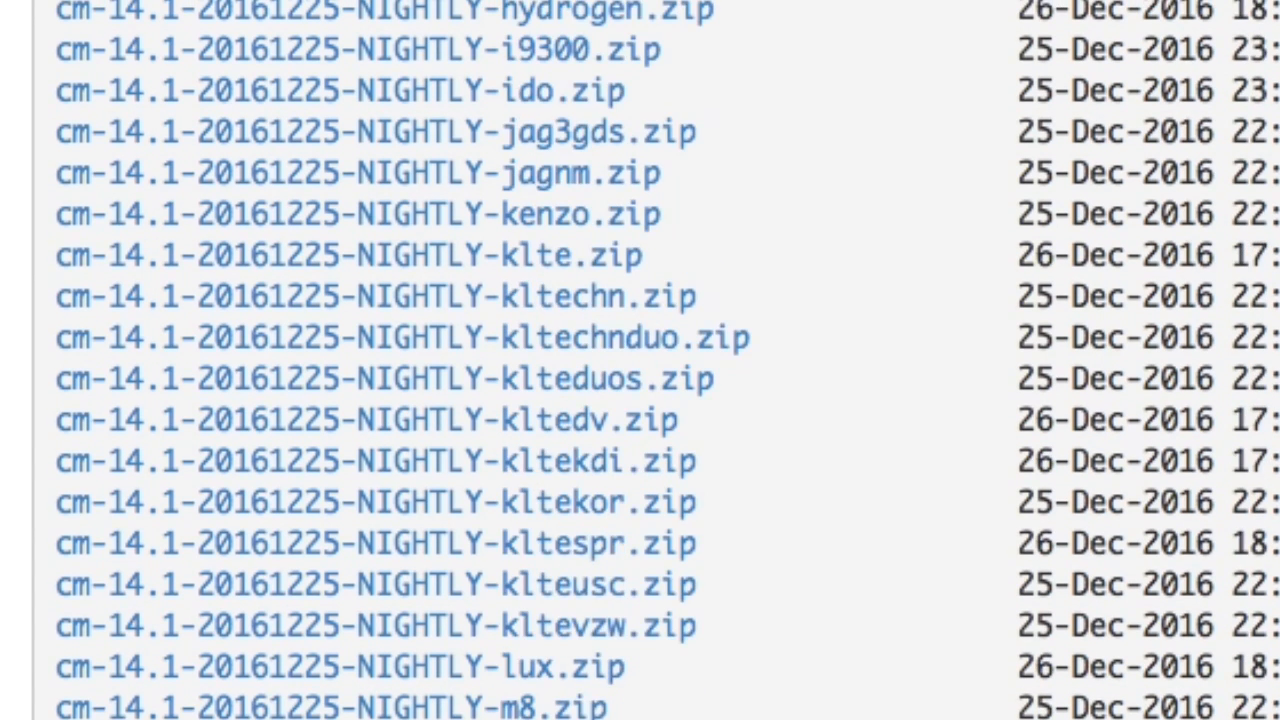
{"action": "scroll", "scroll_direction": "down", "scroll_amount": 3}
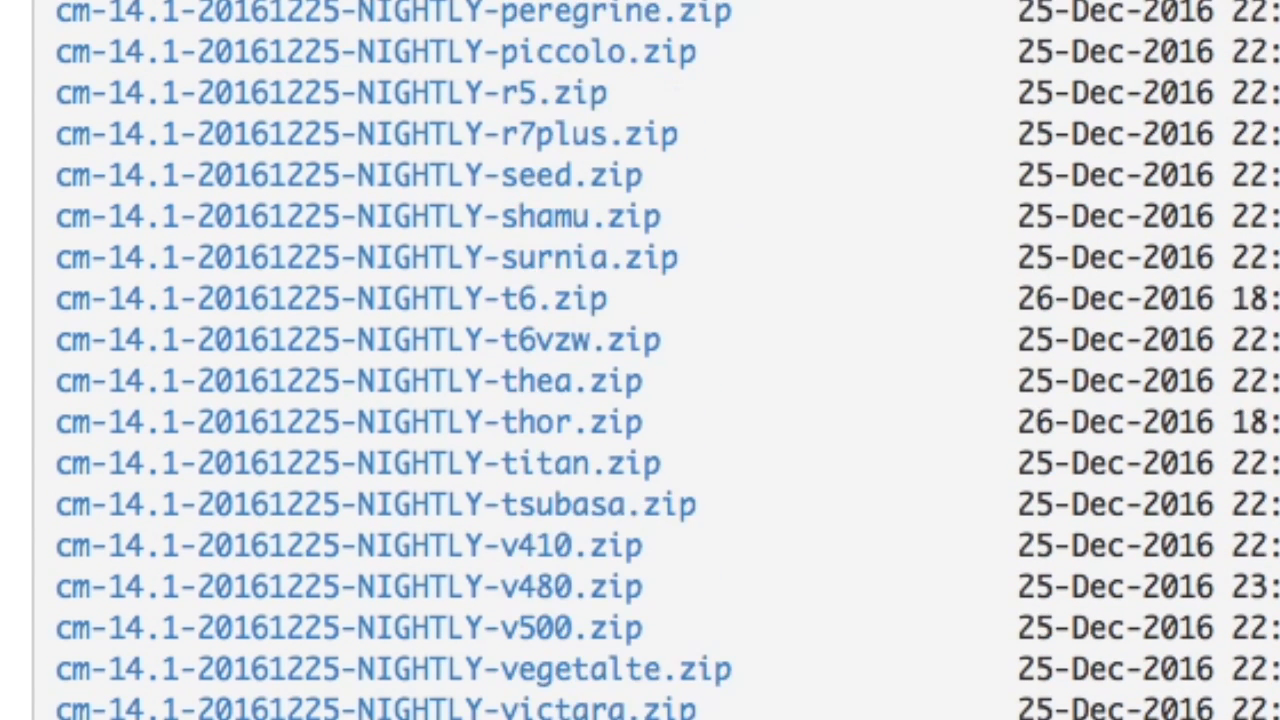
{"action": "scroll", "scroll_direction": "down", "scroll_amount": 3}
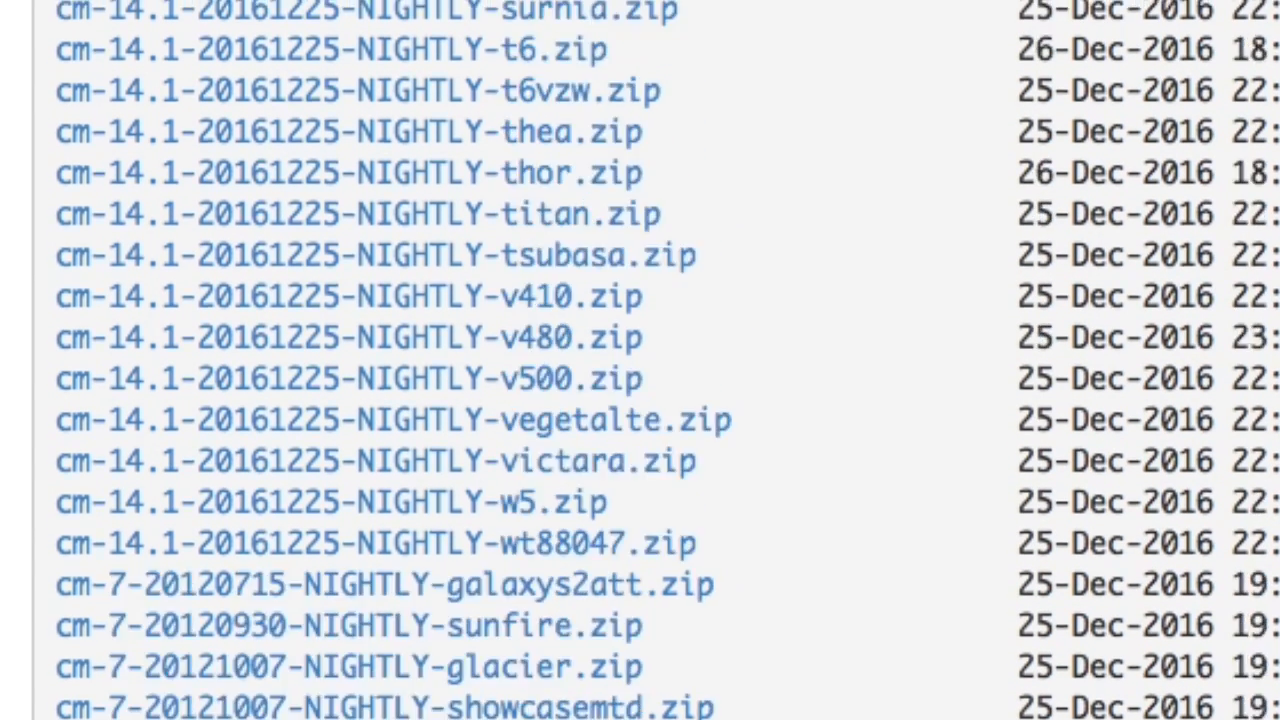
{"action": "scroll", "scroll_direction": "down", "scroll_amount": 3}
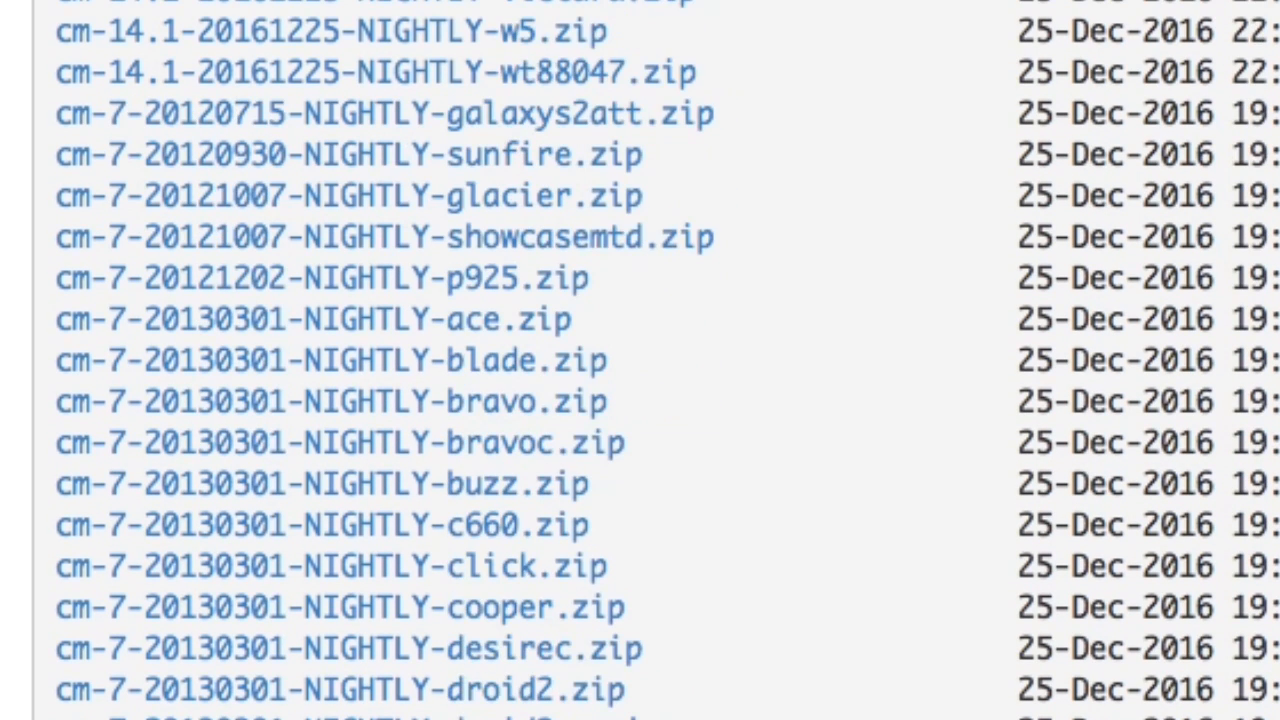
{"action": "scroll", "scroll_direction": "down", "scroll_amount": 3}
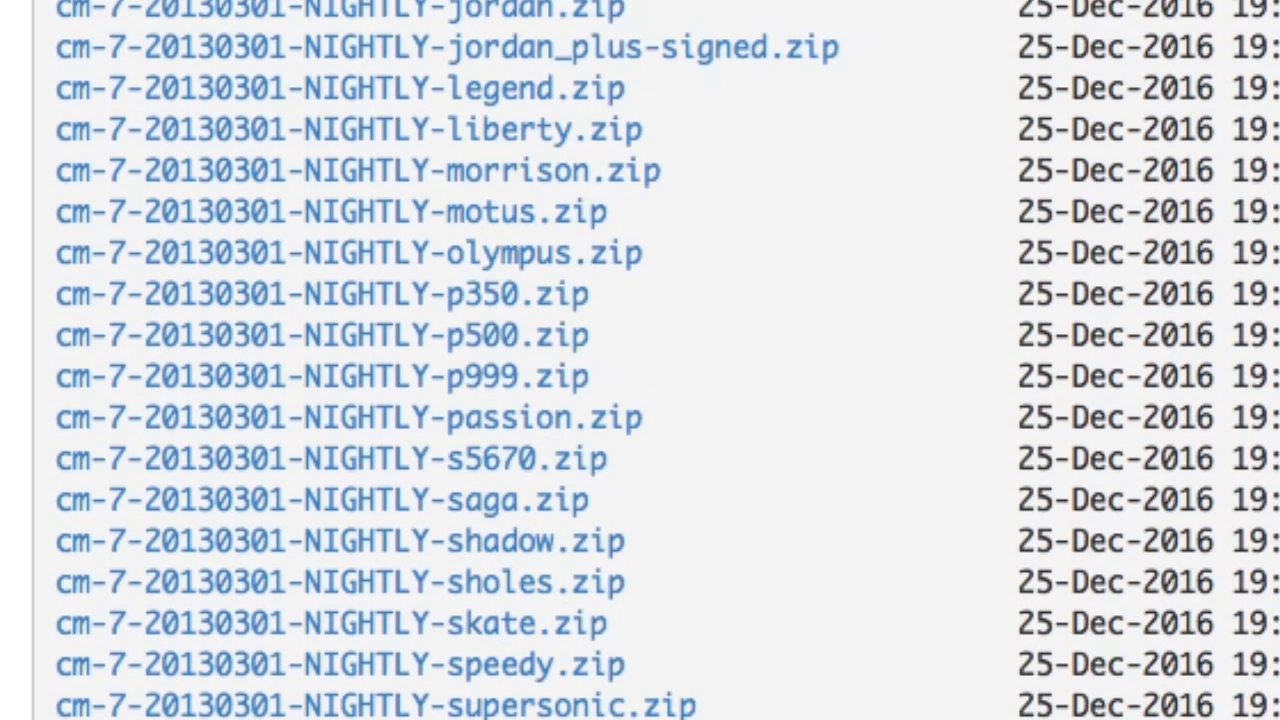
{"action": "scroll", "scroll_direction": "down", "scroll_amount": 3}
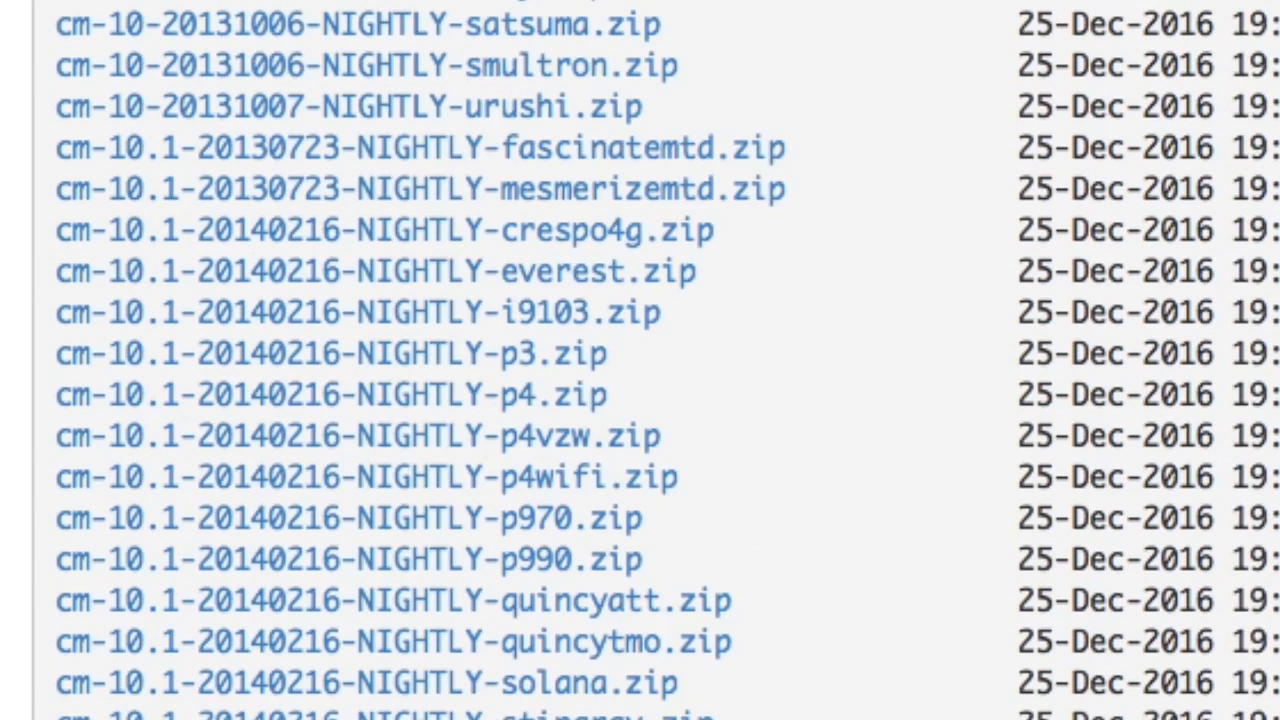
{"action": "scroll", "scroll_direction": "up", "scroll_amount": 3}
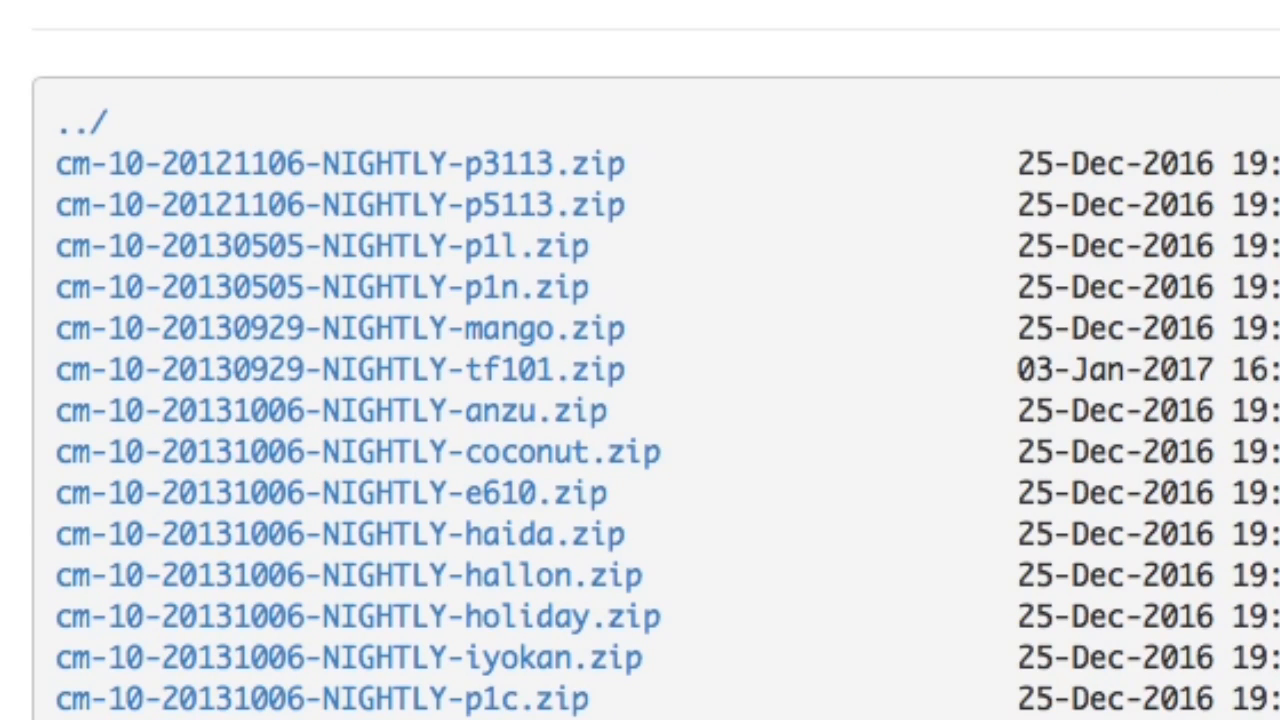
{"action": "mouse_move", "coordinate": [1218, 130]}
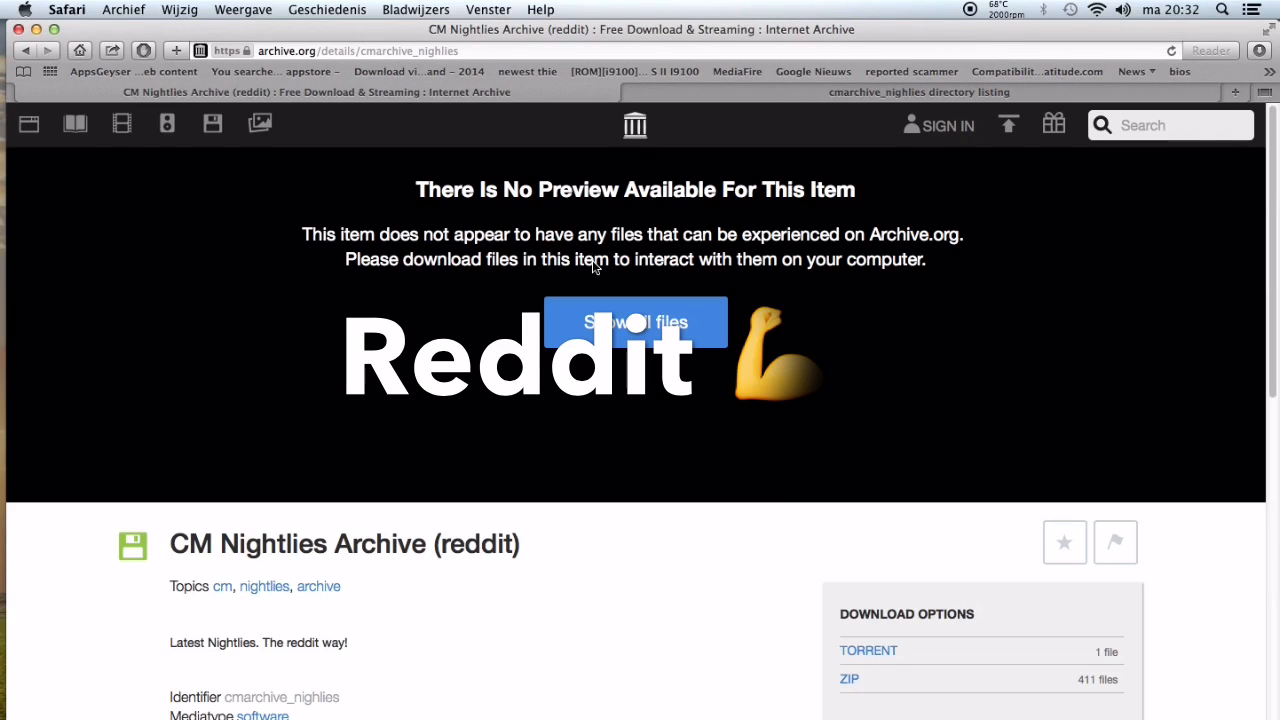
{"action": "mouse_move", "coordinate": [394, 607]}
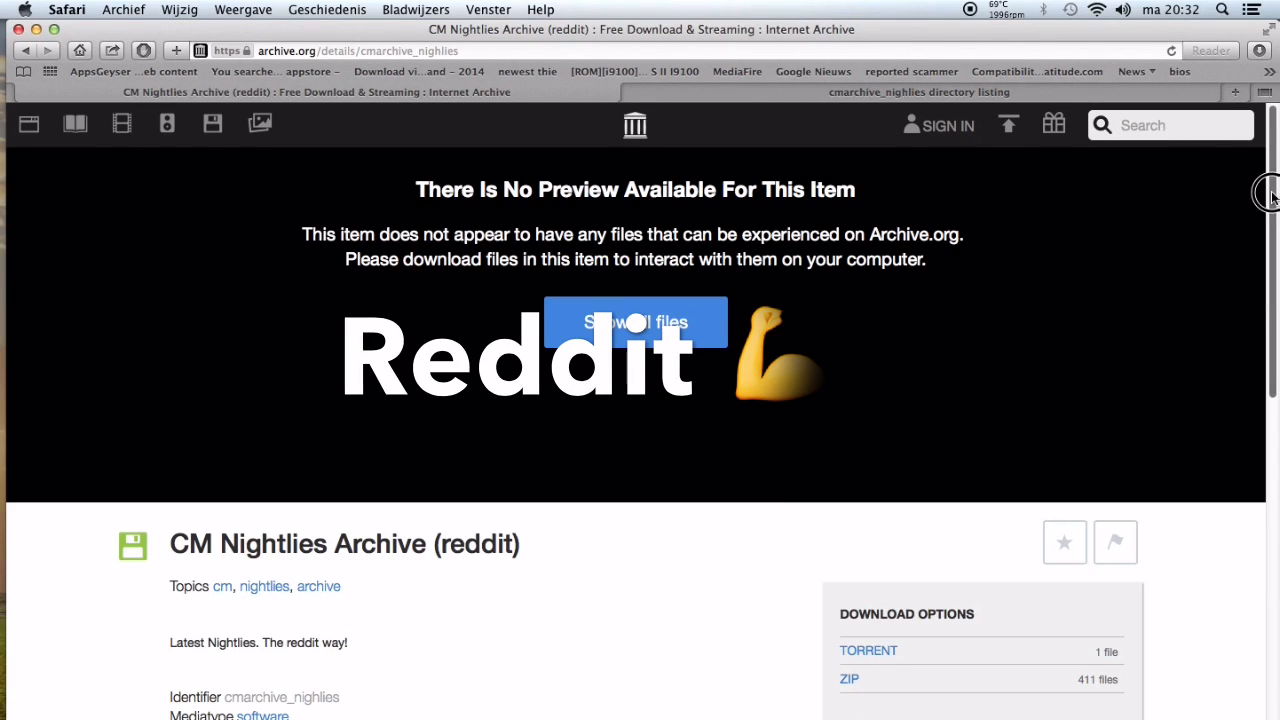
{"action": "scroll", "scroll_direction": "down", "scroll_amount": 3}
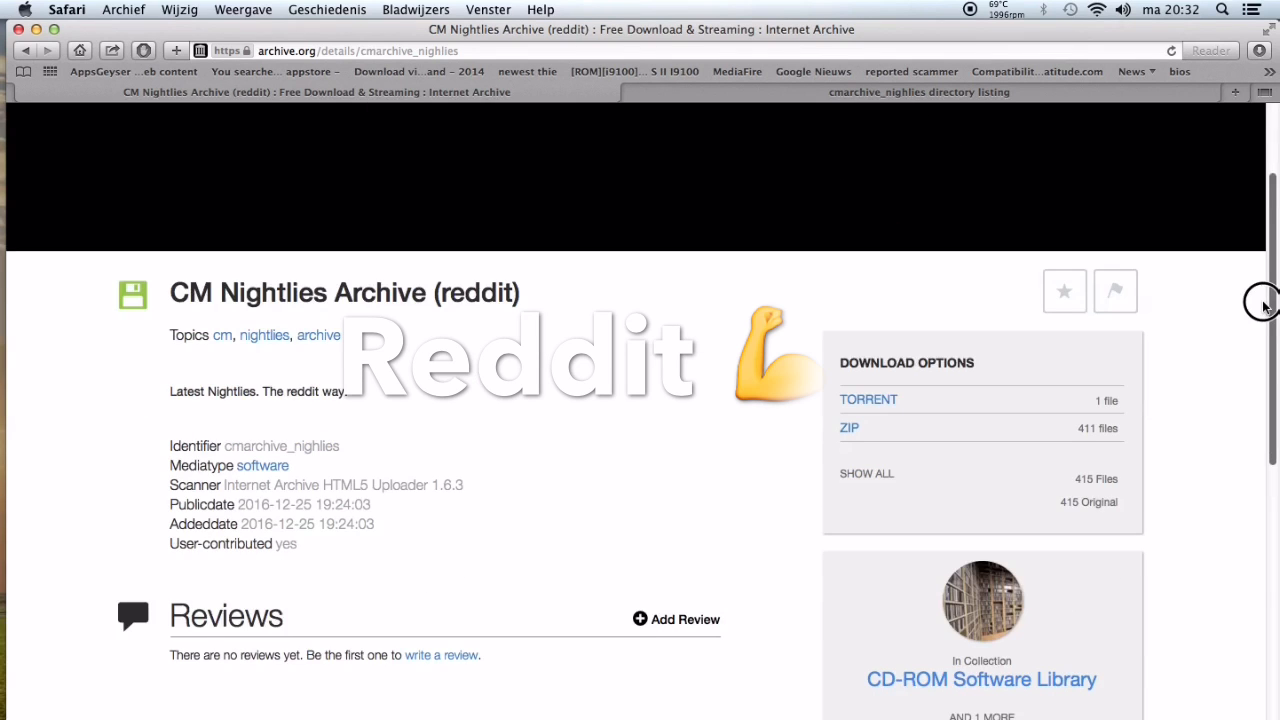
{"action": "scroll", "scroll_direction": "down", "scroll_amount": 3}
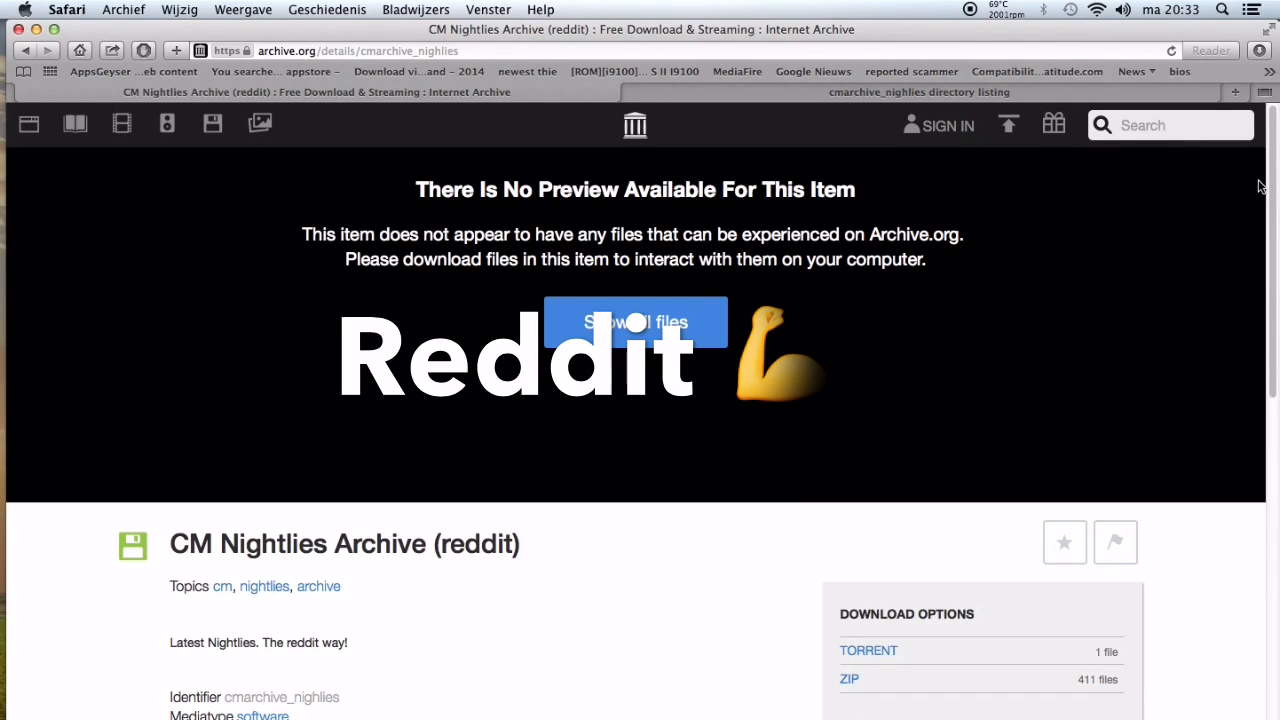
{"action": "mouse_move", "coordinate": [627, 505]}
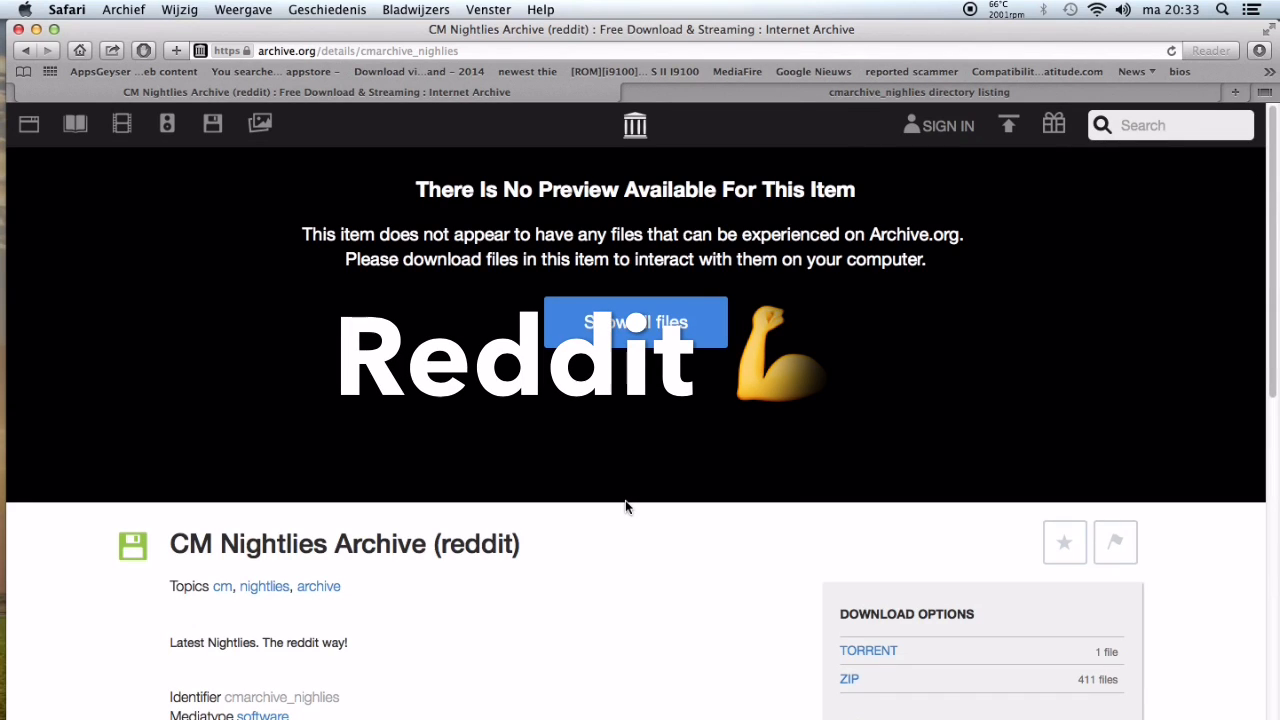
{"action": "mouse_move", "coordinate": [540, 345]}
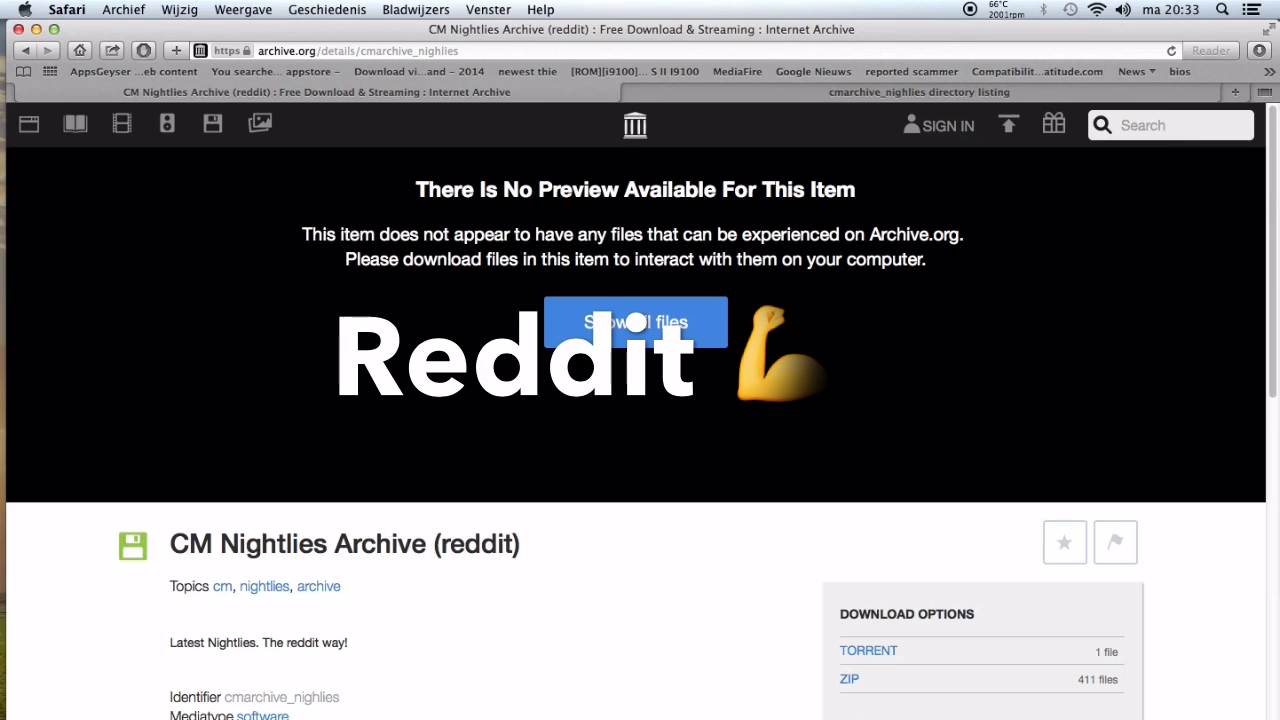
{"action": "mouse_move", "coordinate": [317, 565]}
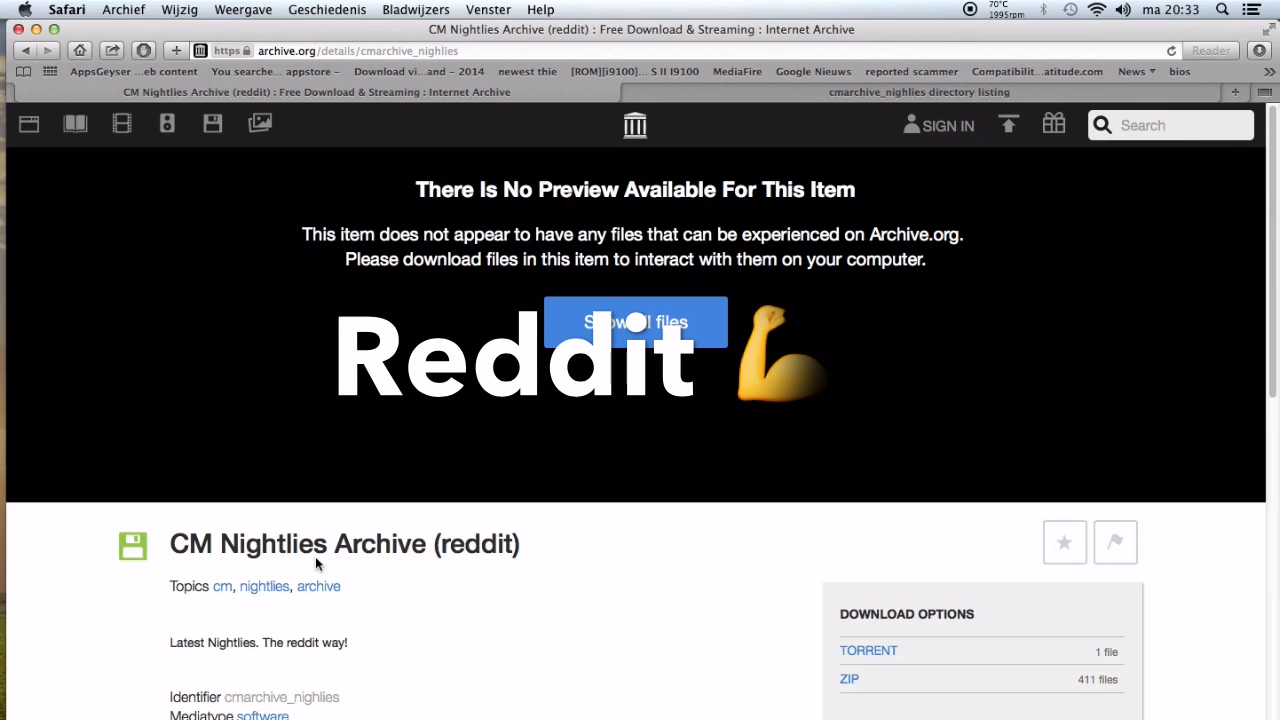
{"action": "mouse_move", "coordinate": [605, 645]}
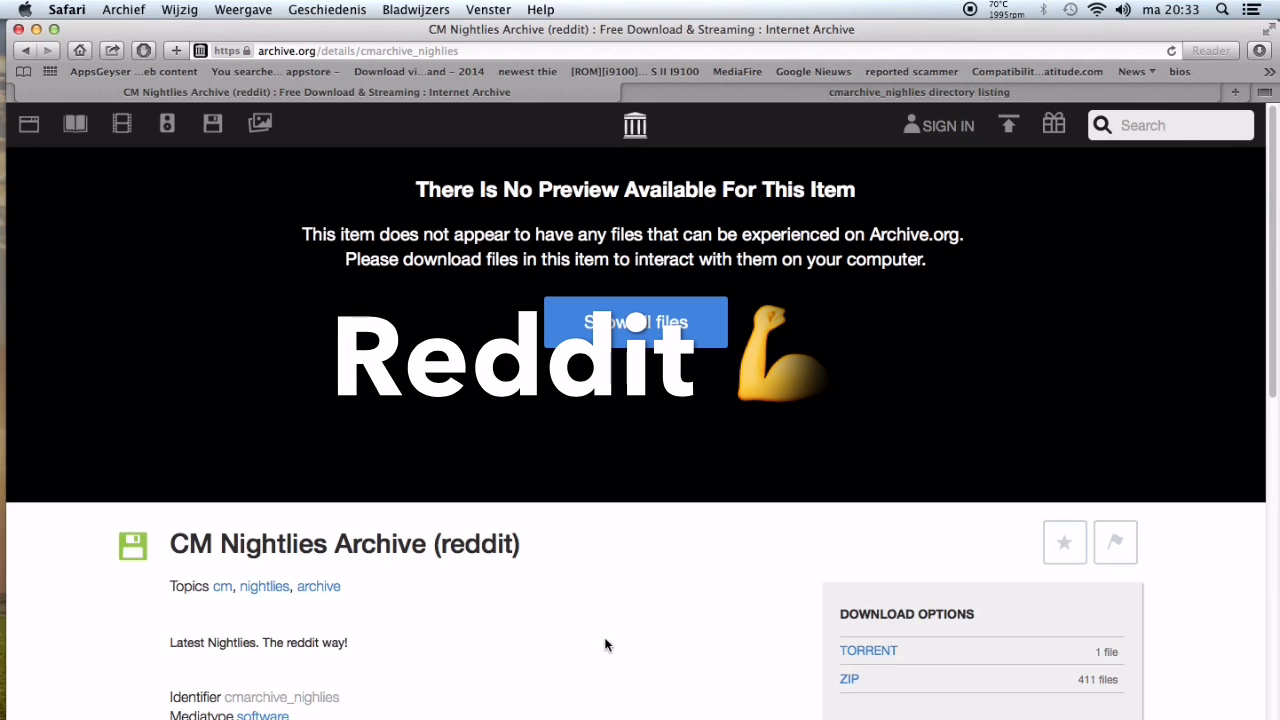
{"action": "mouse_move", "coordinate": [1040, 38]}
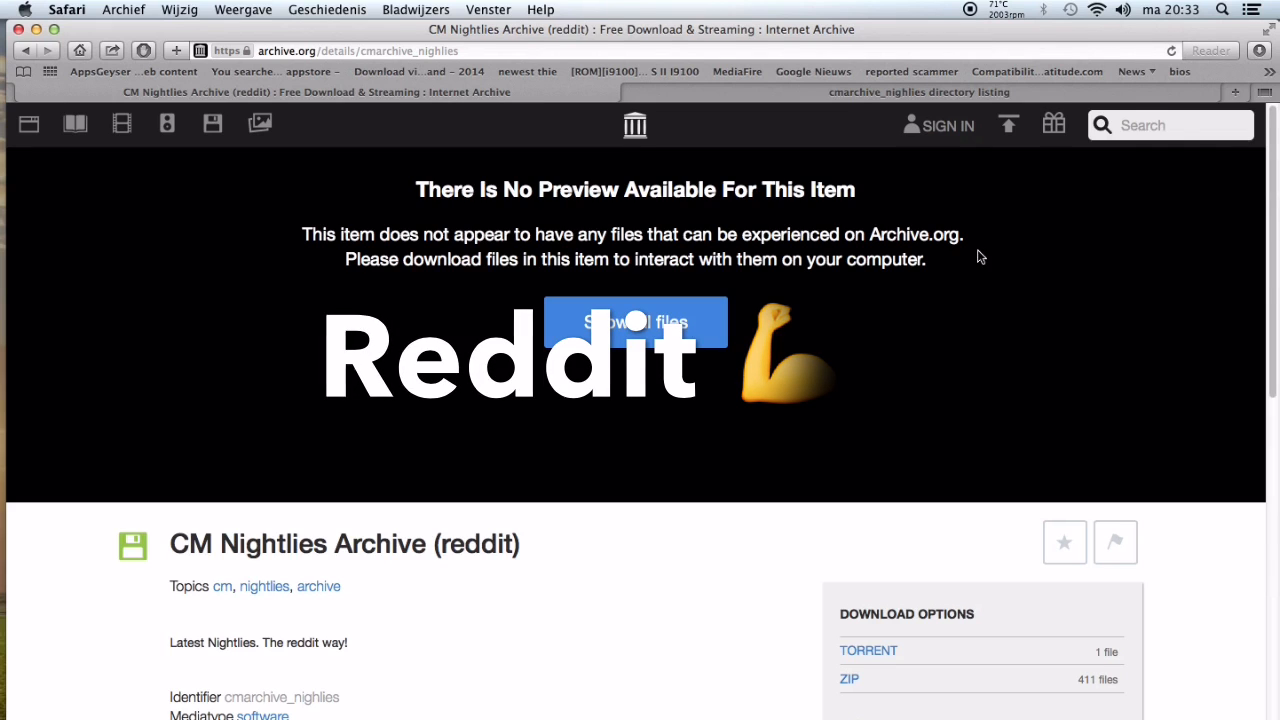
{"action": "mouse_move", "coordinate": [779, 511]}
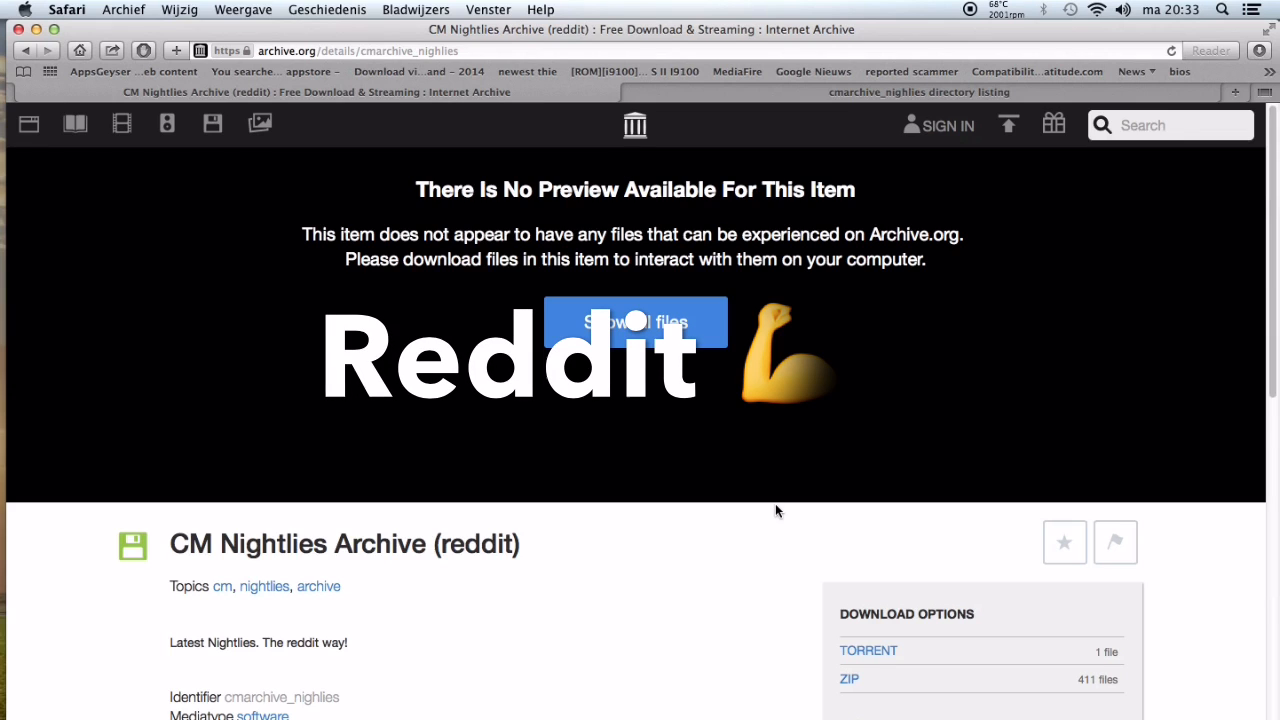
{"action": "mouse_move", "coordinate": [815, 153]}
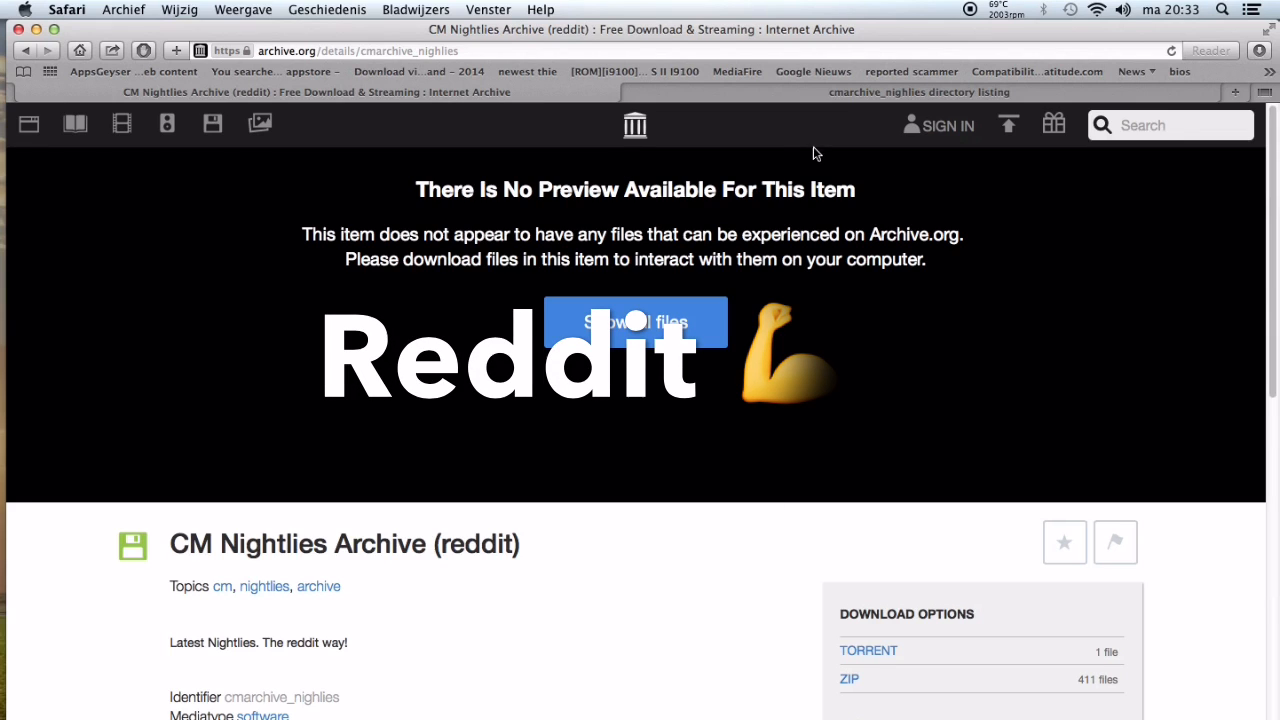